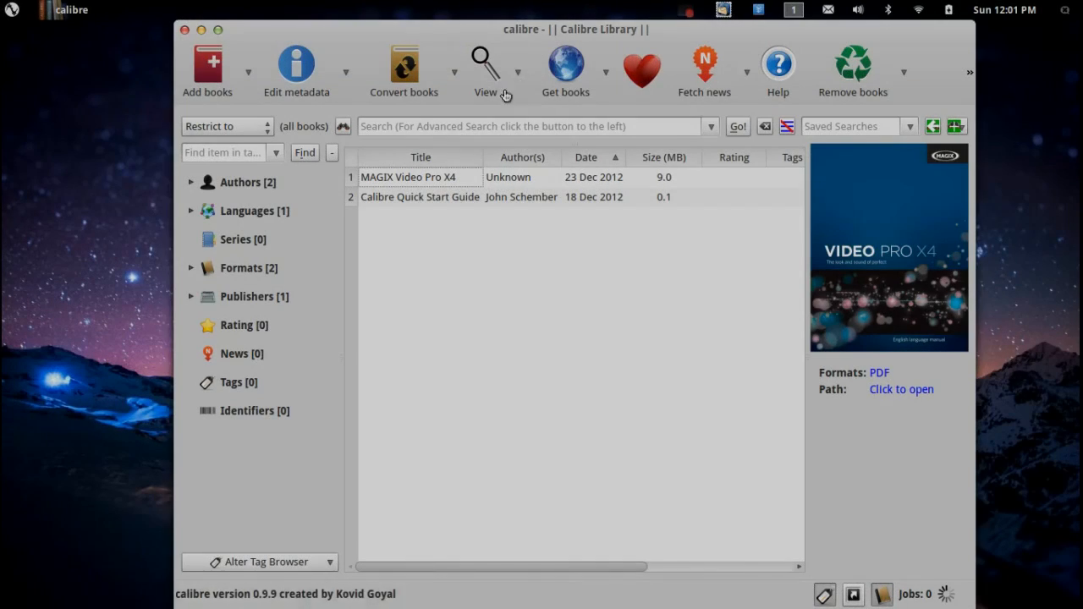
pyautogui.moveTo(474, 274)
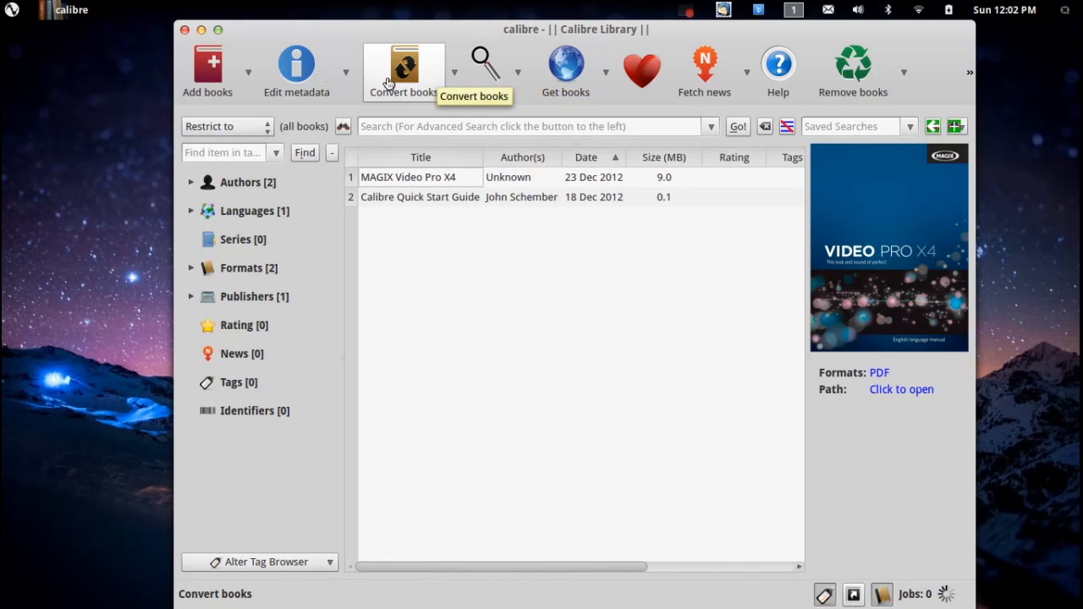
pyautogui.moveTo(156, 134)
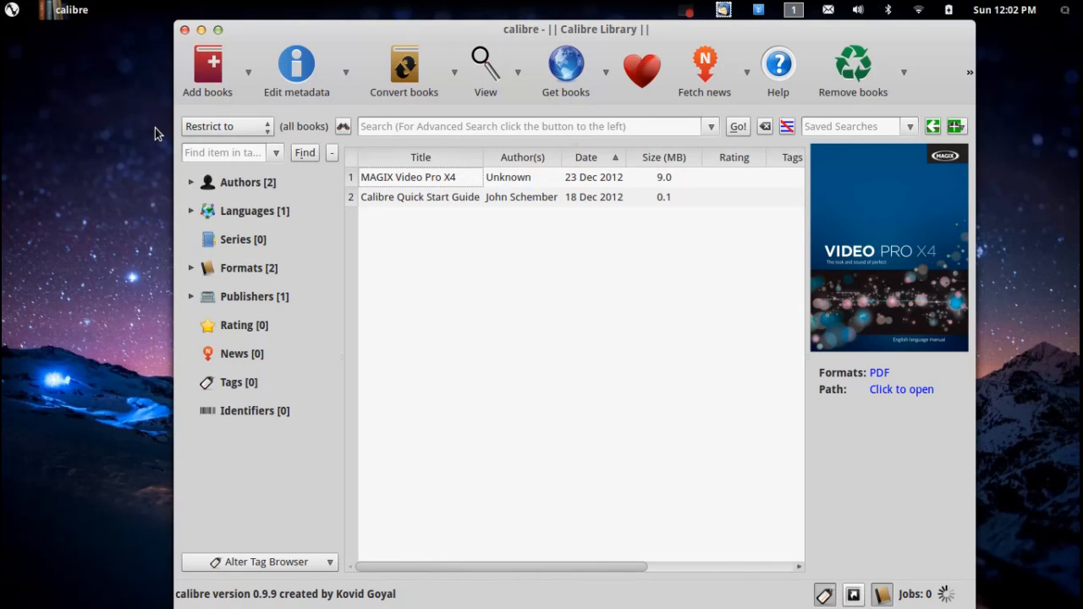
pyautogui.moveTo(166, 128)
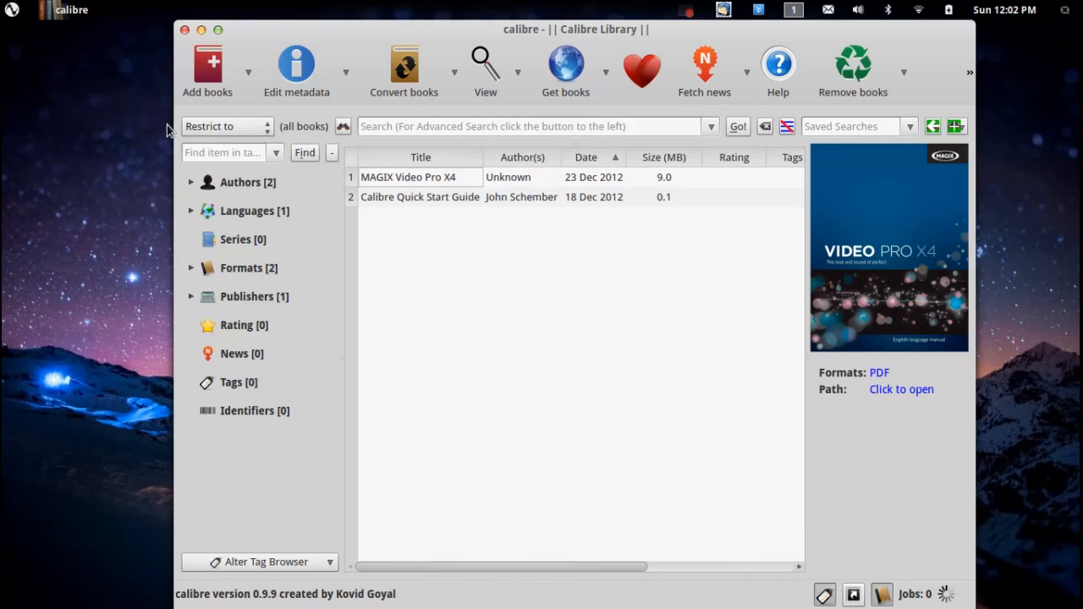
pyautogui.moveTo(465, 307)
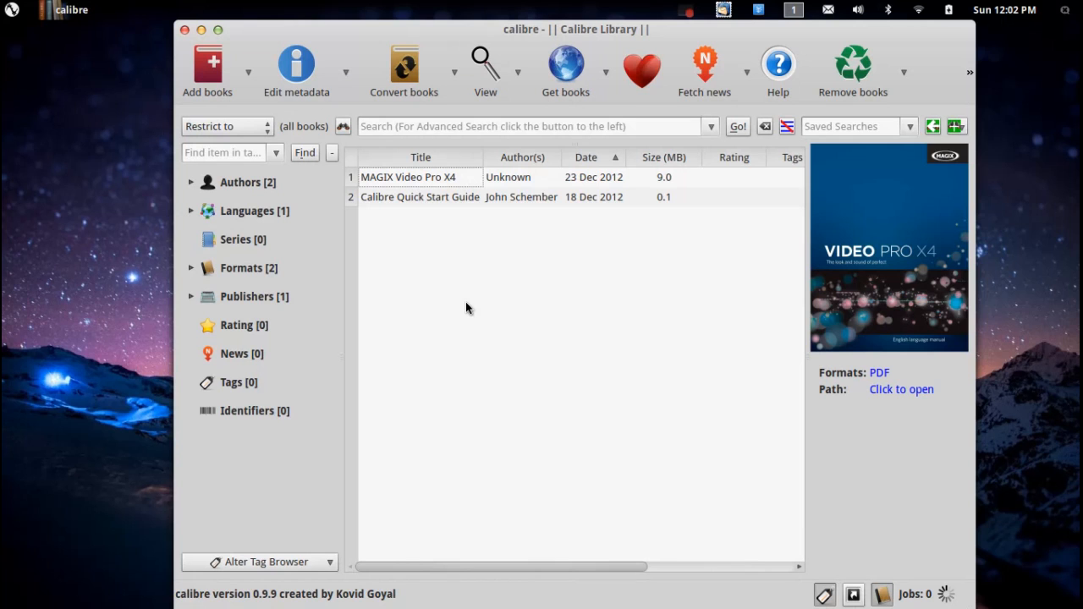
# Step: Select the Calibre Quick Start Guide in the book list to show its cover and details
pyautogui.doubleClick(408, 178)
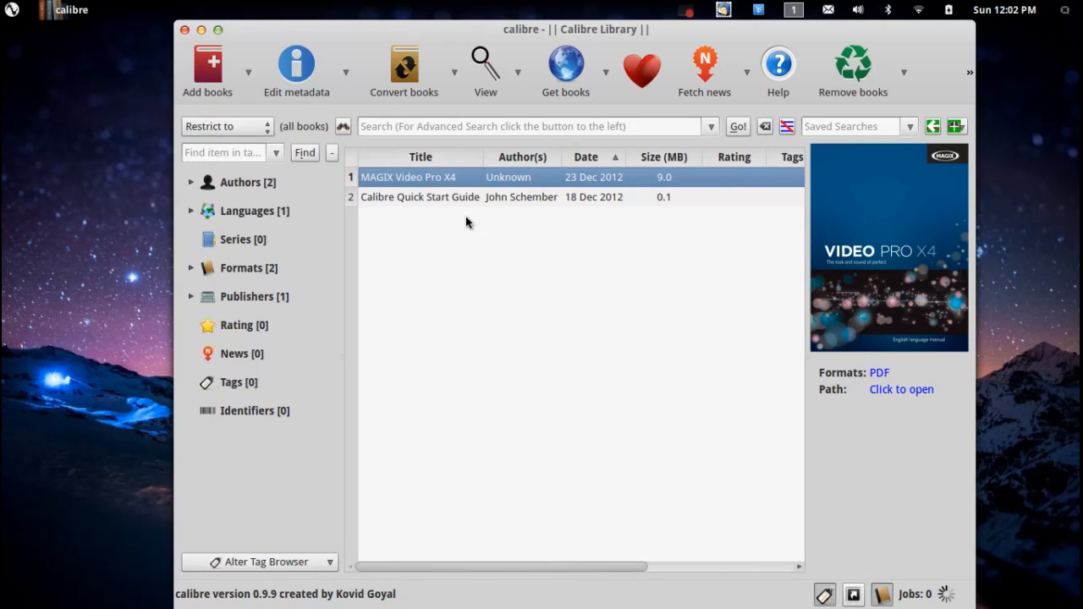
pyautogui.click(419, 196)
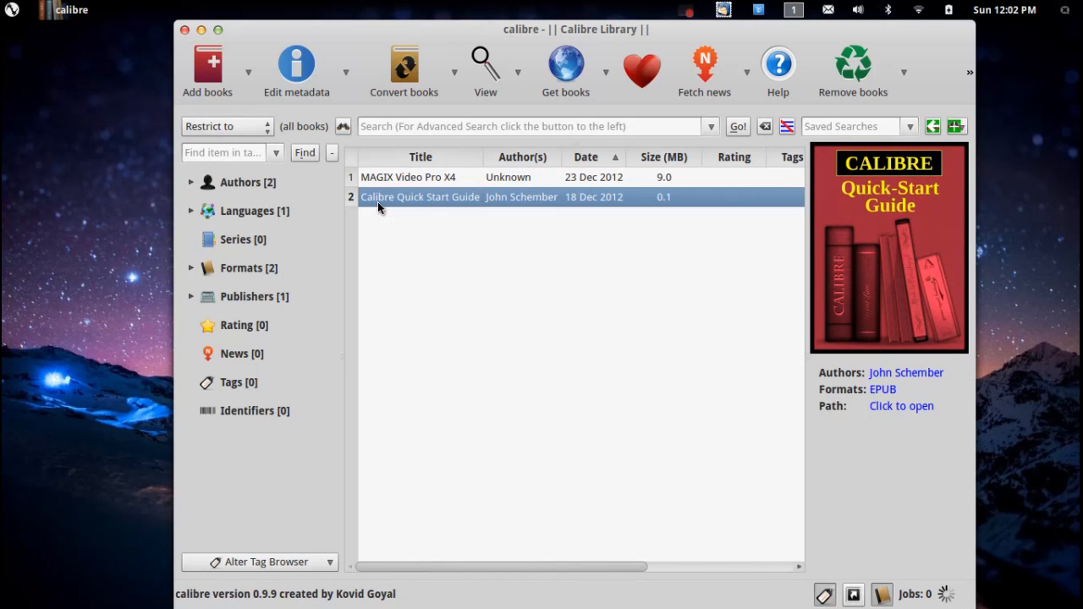
pyautogui.doubleClick(420, 197)
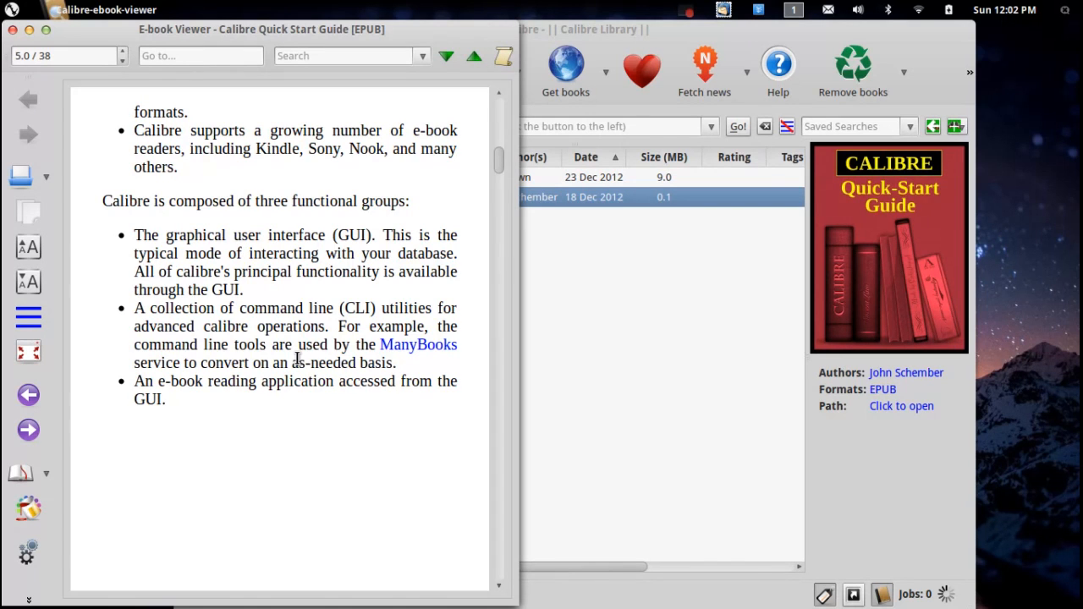
pyautogui.moveTo(345, 269)
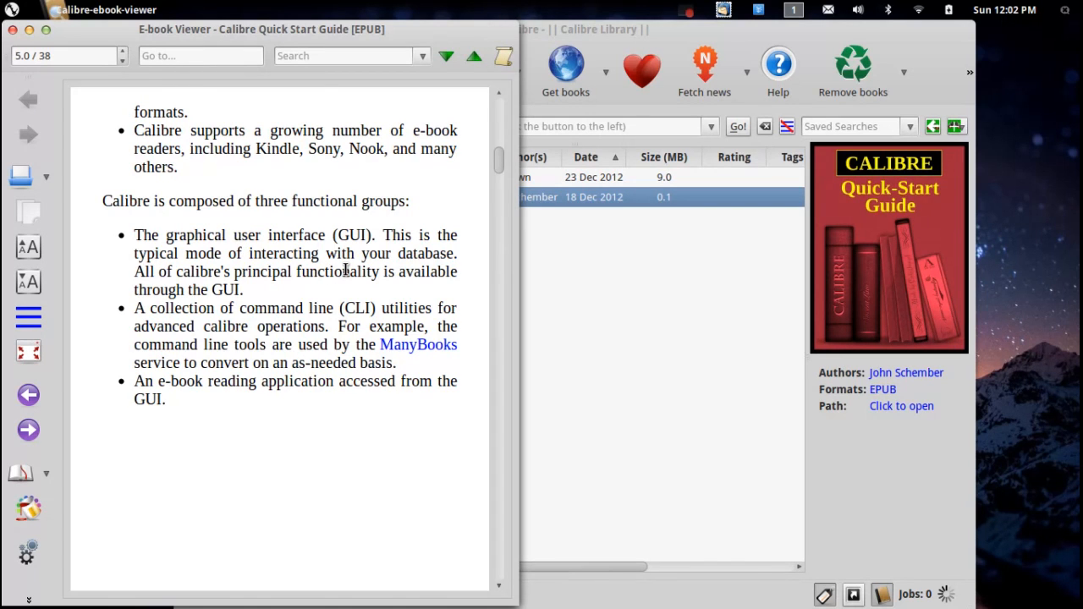
pyautogui.click(27, 134)
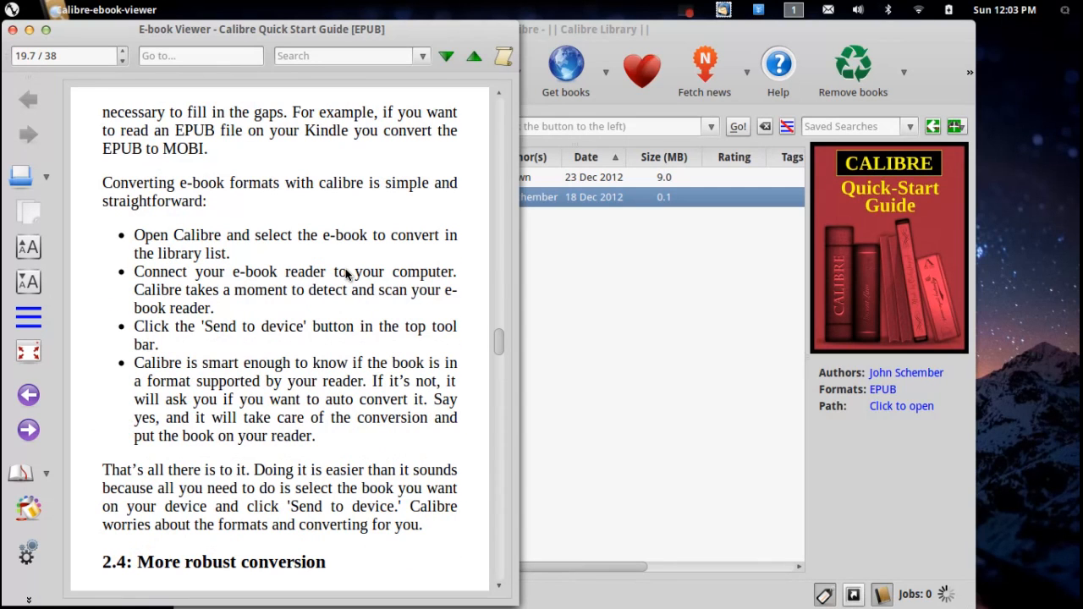
pyautogui.moveTo(193, 112)
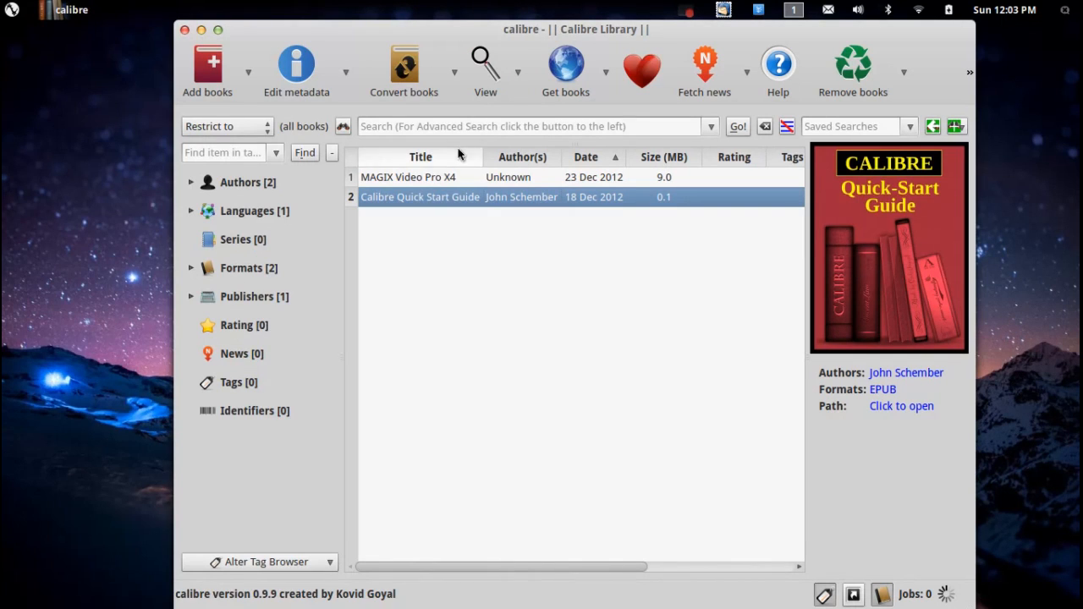
# Step: Start Get books and dismiss the store information message to reach the store search
pyautogui.click(566, 65)
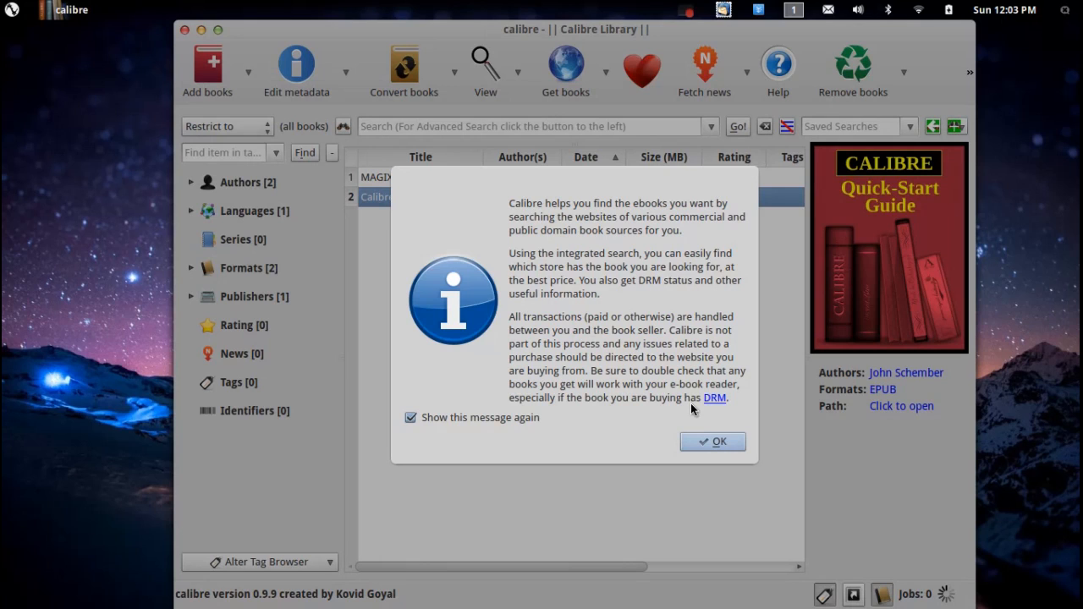
pyautogui.click(712, 440)
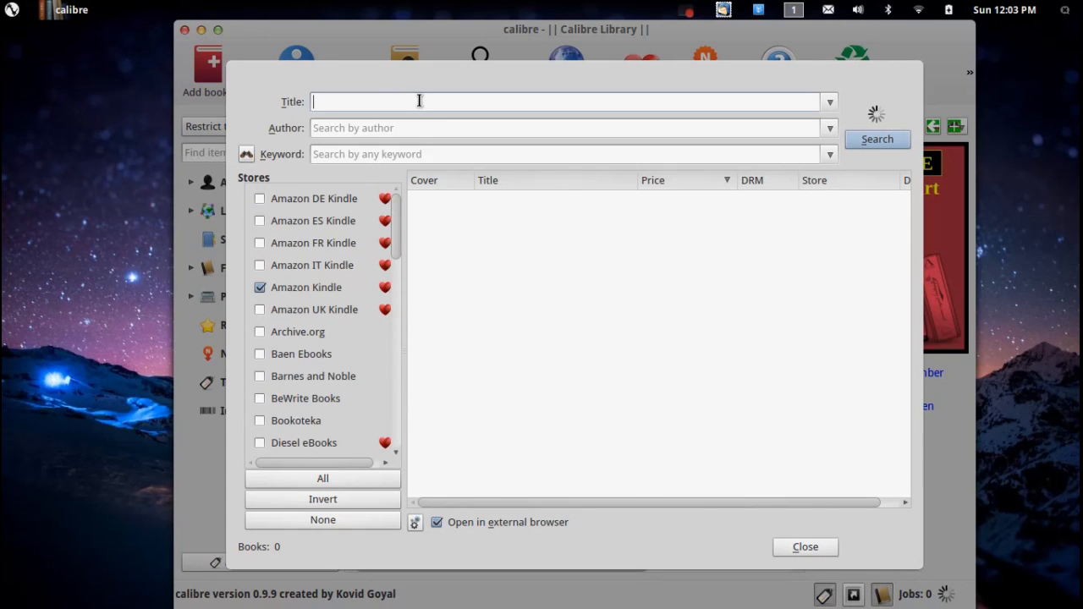
# Step: Search the stores for 'hunger games' and scroll through the 31 results with prices and DRM status
pyautogui.write('hunger games')
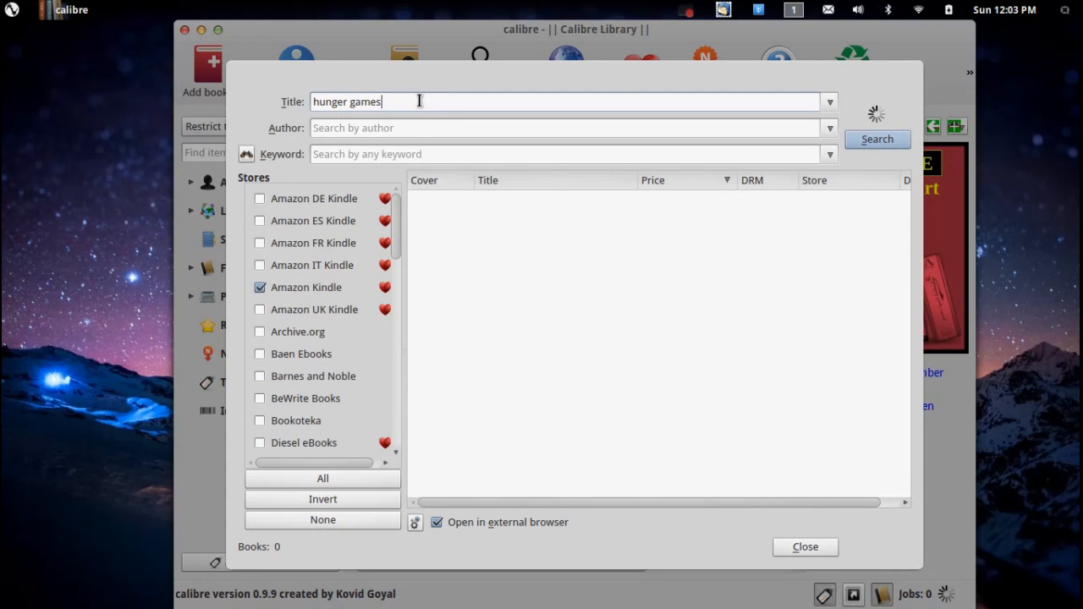
pyautogui.moveTo(397, 234)
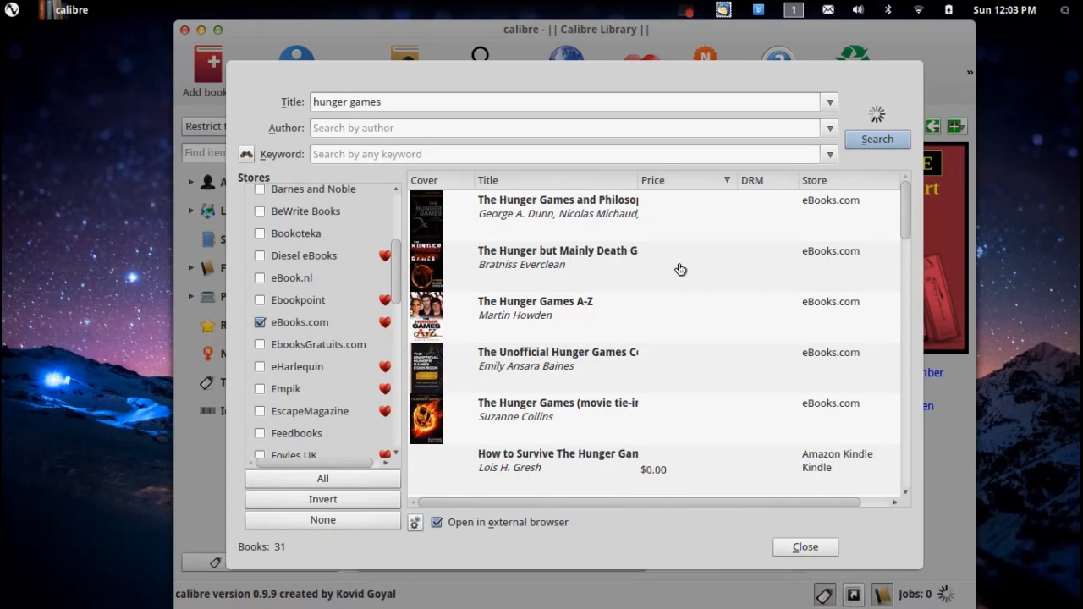
pyautogui.scroll(-3)
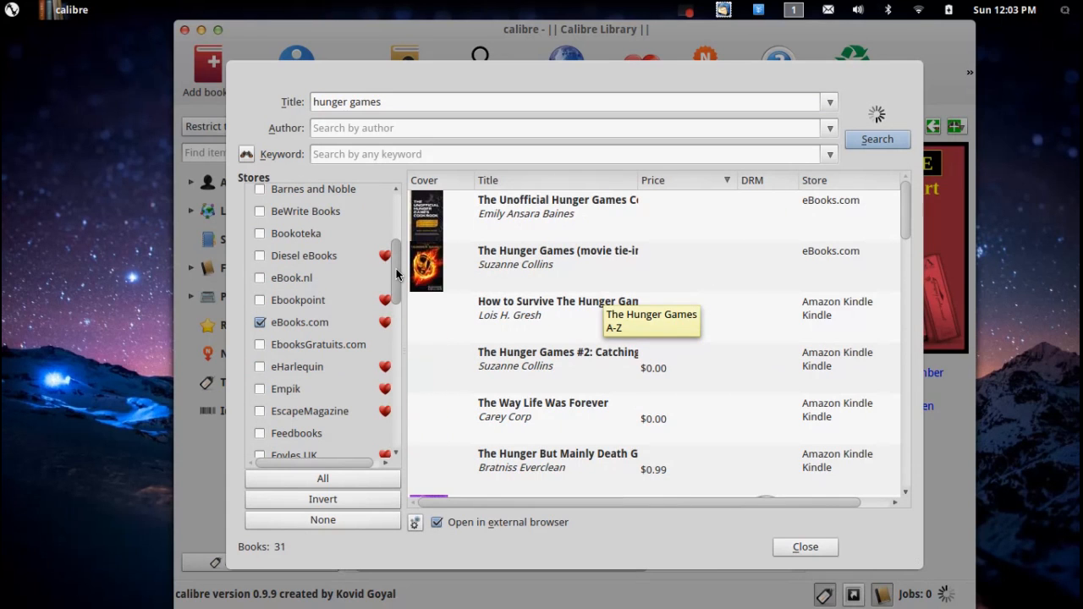
pyautogui.scroll(-3)
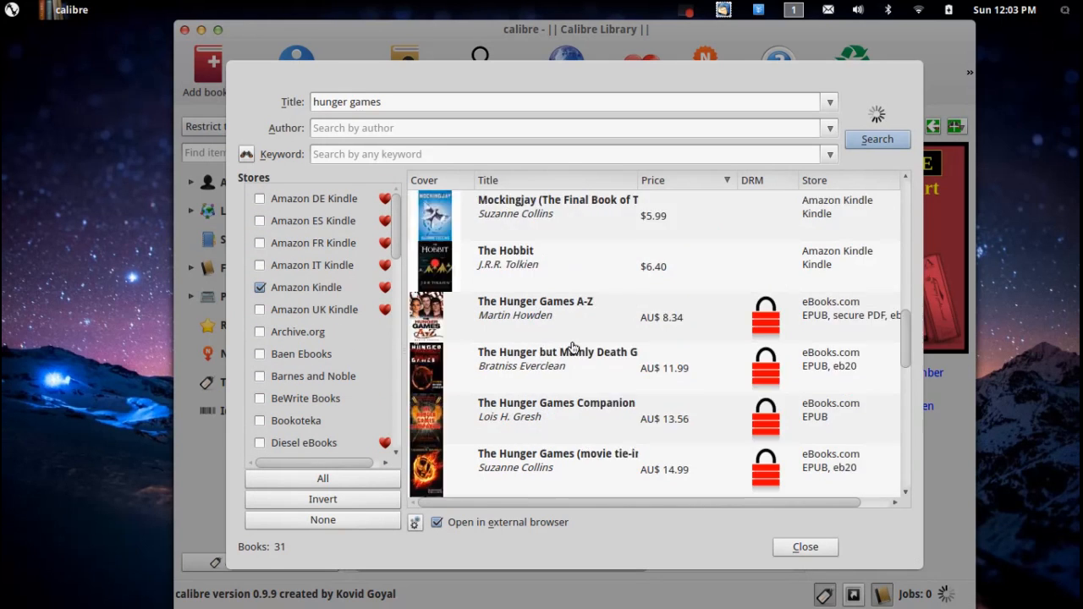
pyautogui.moveTo(646, 376)
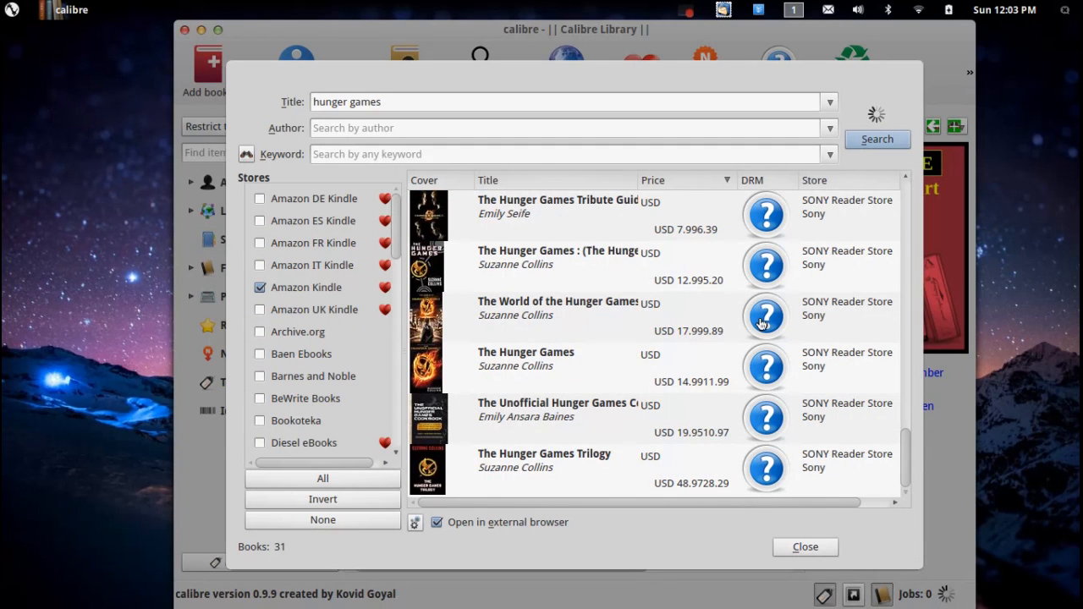
pyautogui.moveTo(765, 278)
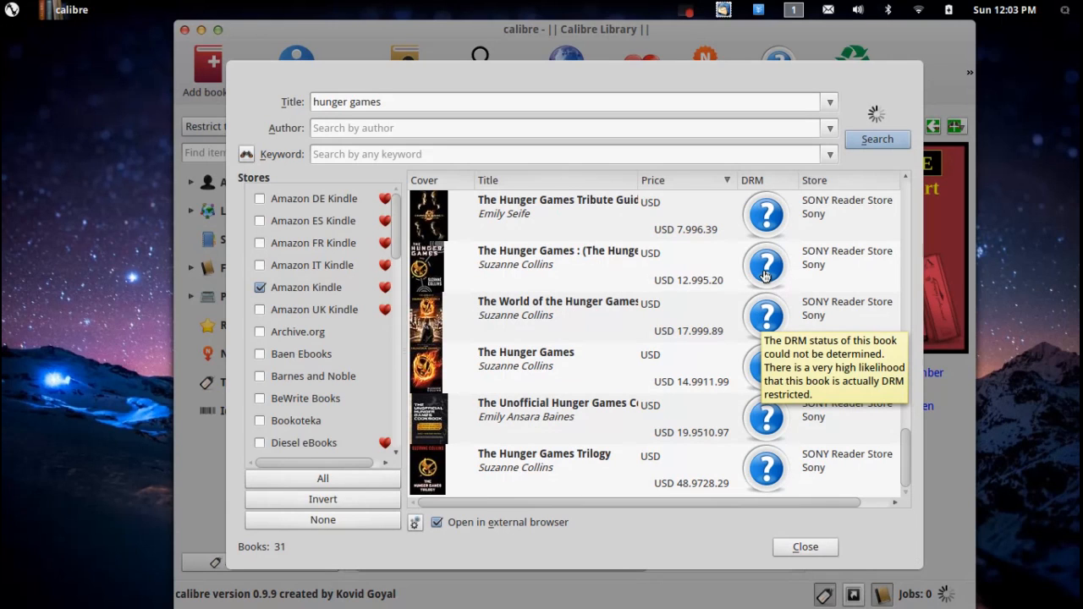
pyautogui.scroll(-3)
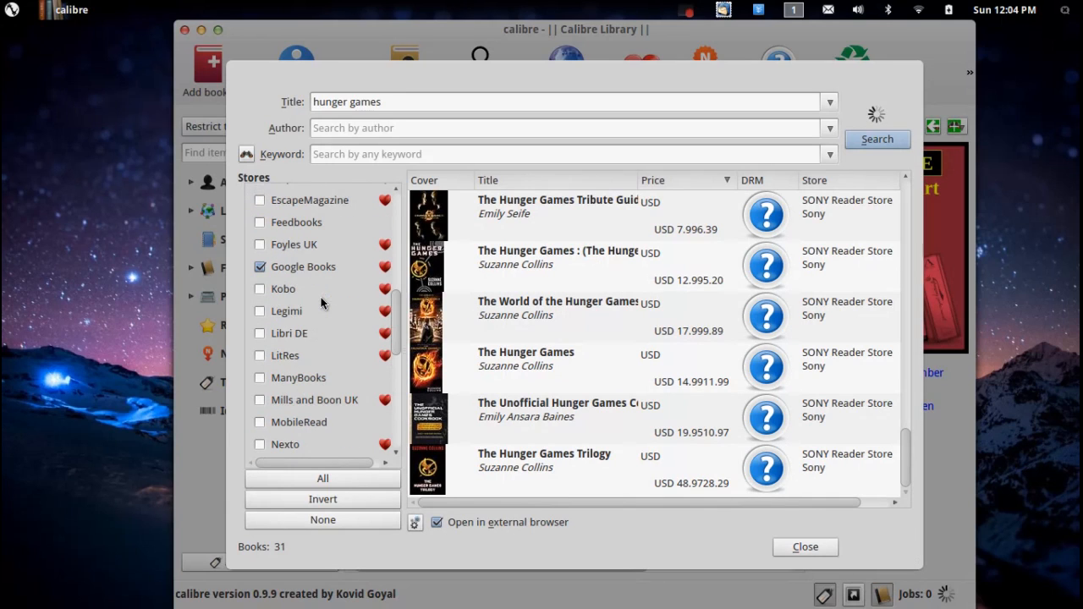
# Step: Review the store list and close the Get books window to return to the library
pyautogui.click(260, 288)
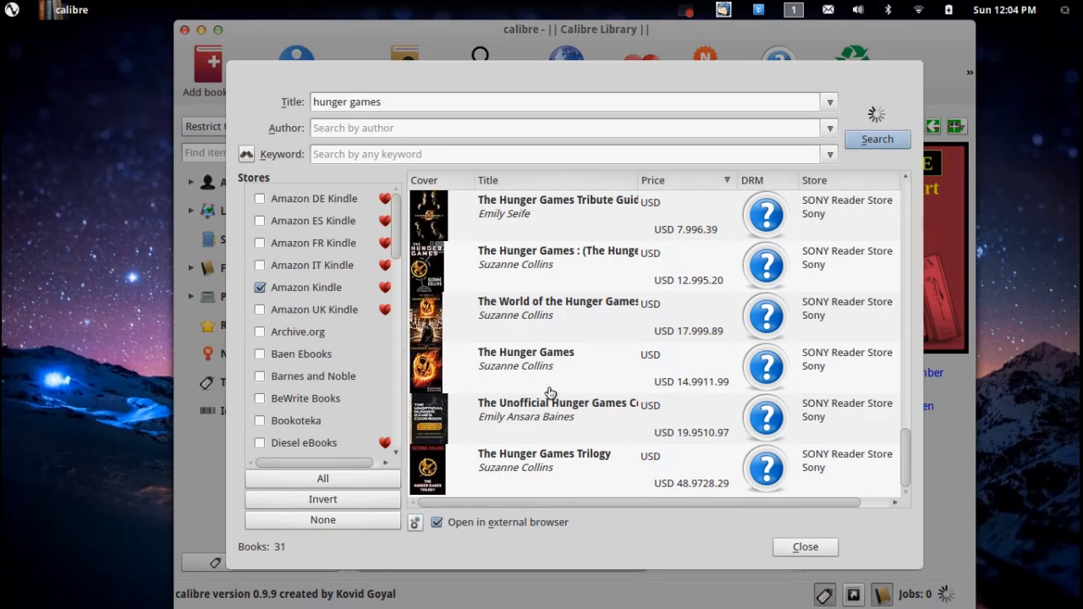
pyautogui.click(805, 547)
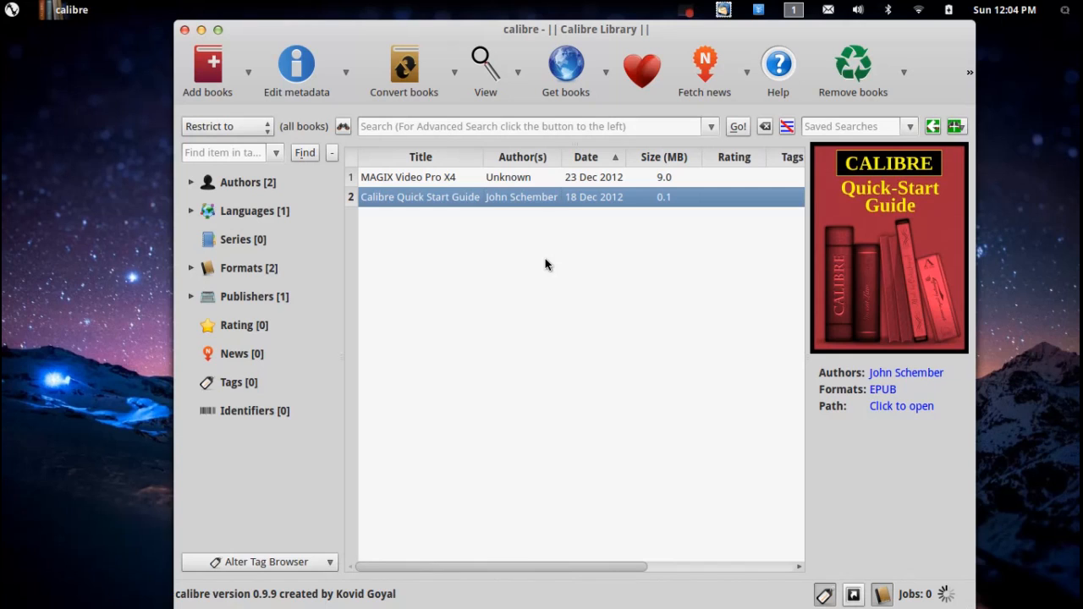
pyautogui.moveTo(595, 355)
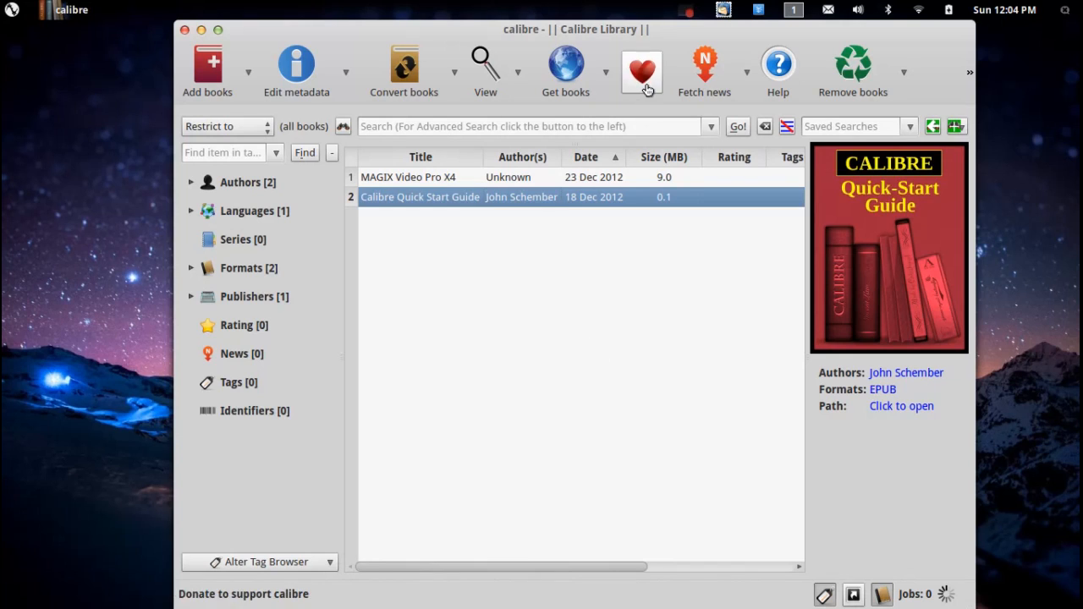
pyautogui.moveTo(320, 178)
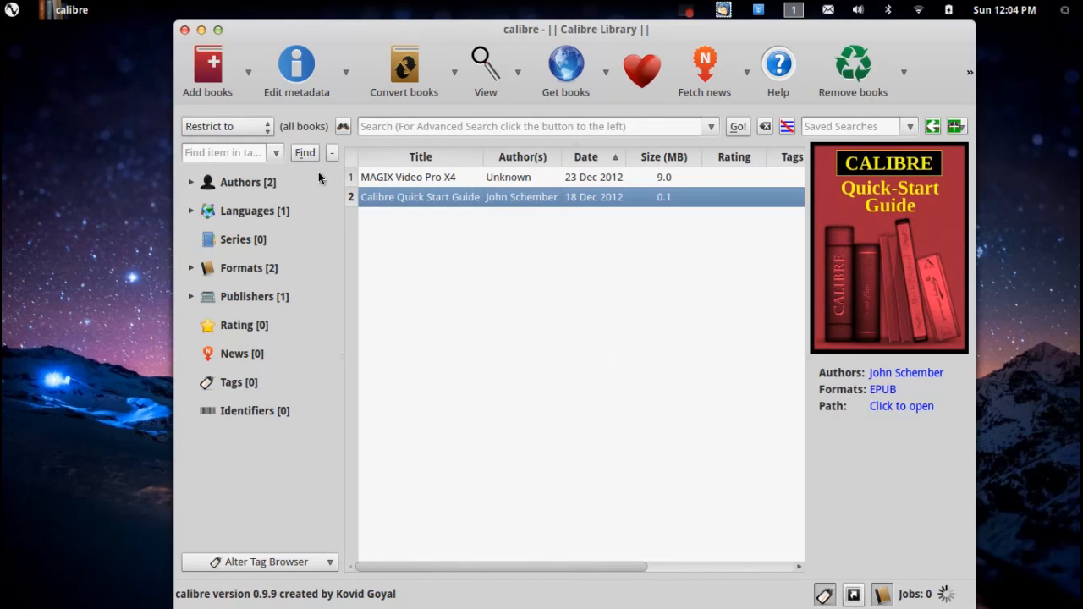
pyautogui.moveTo(275, 464)
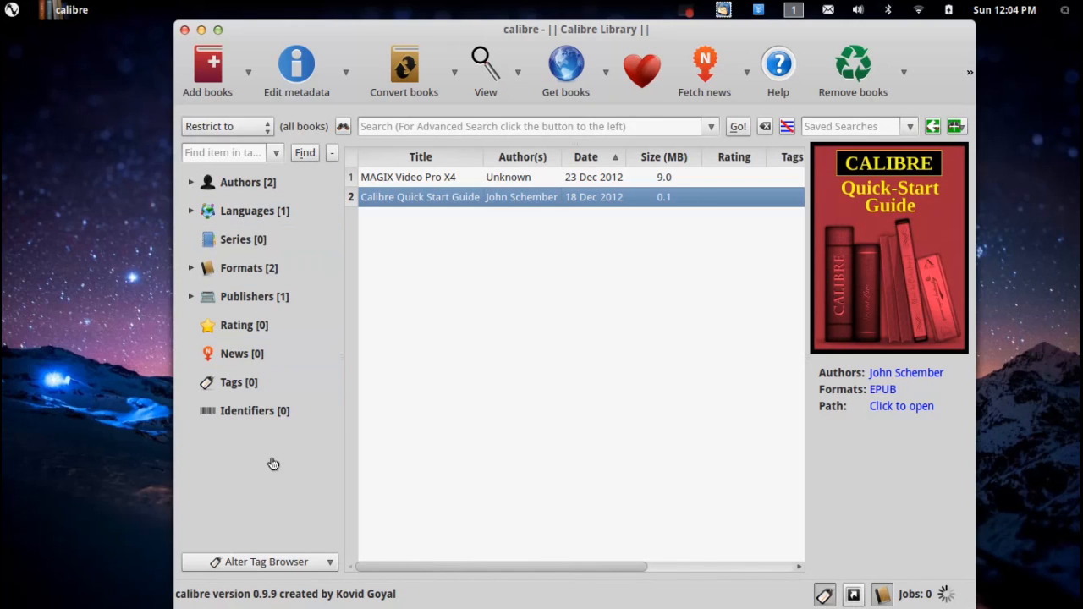
pyautogui.moveTo(487, 484)
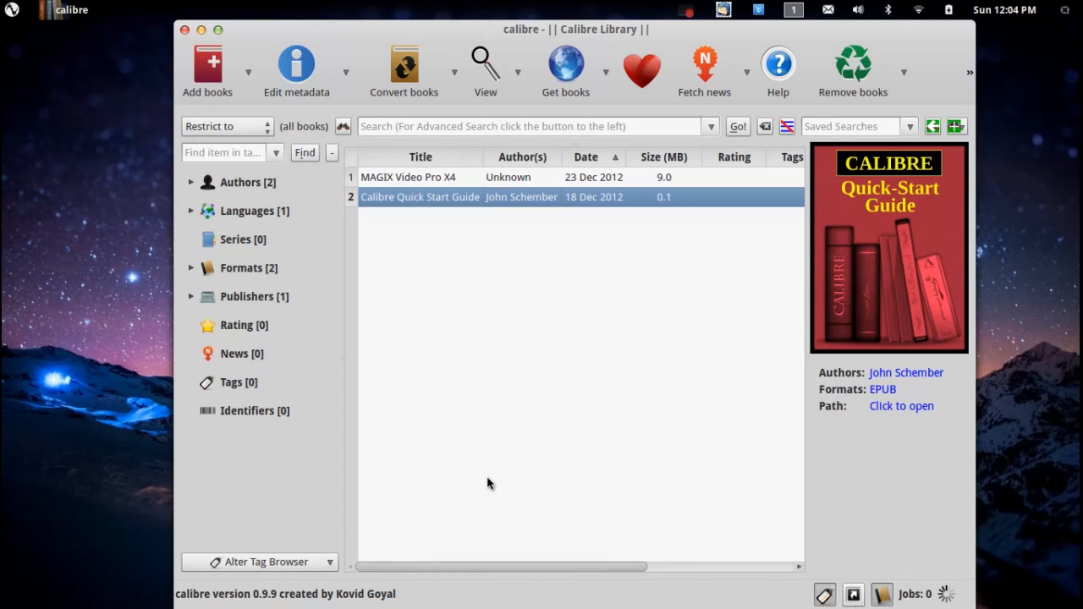
pyautogui.moveTo(626, 389)
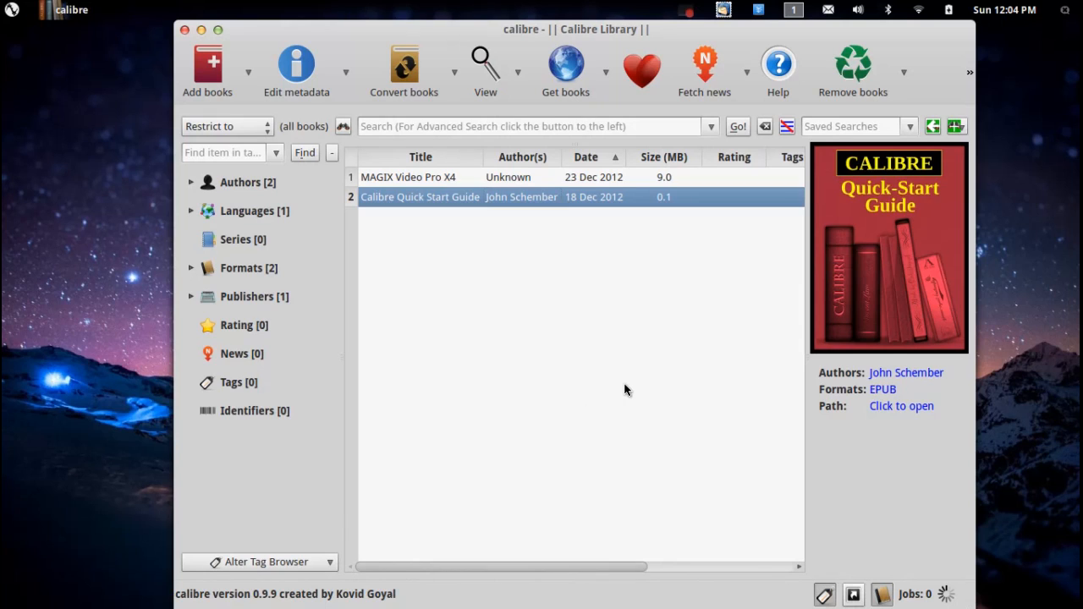